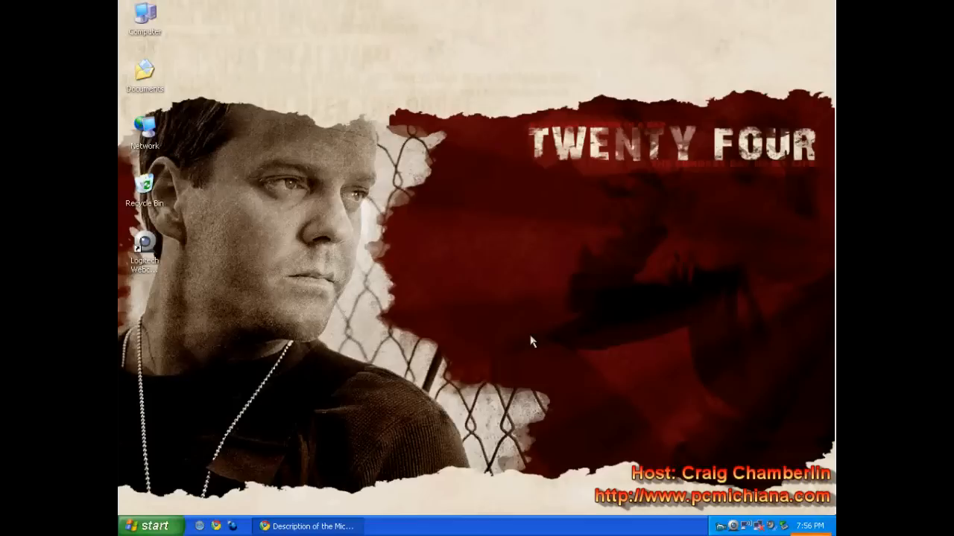
mouse_move(527, 330)
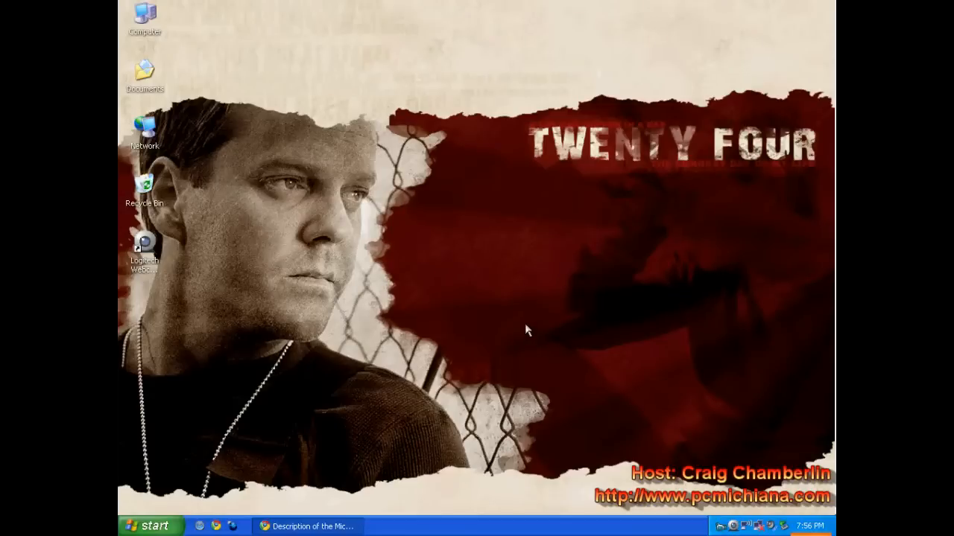
mouse_move(524, 332)
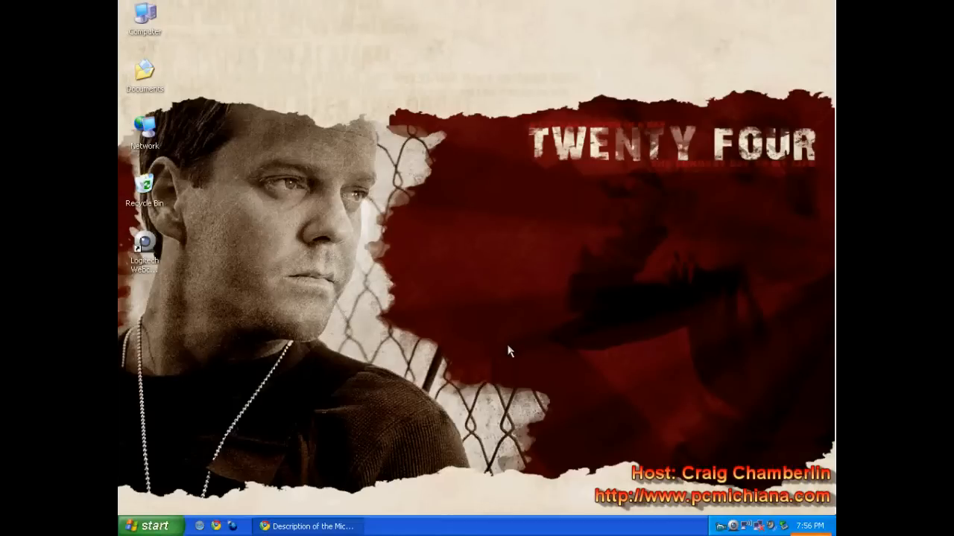
mouse_move(508, 340)
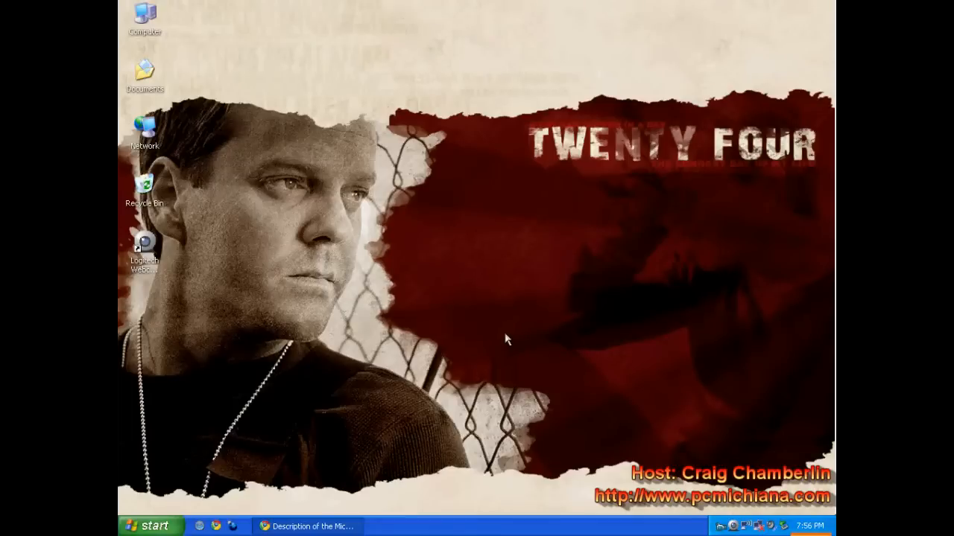
Step: Restore the Chrome window showing Microsoft's Computer Browser Service support article
left_click(317, 525)
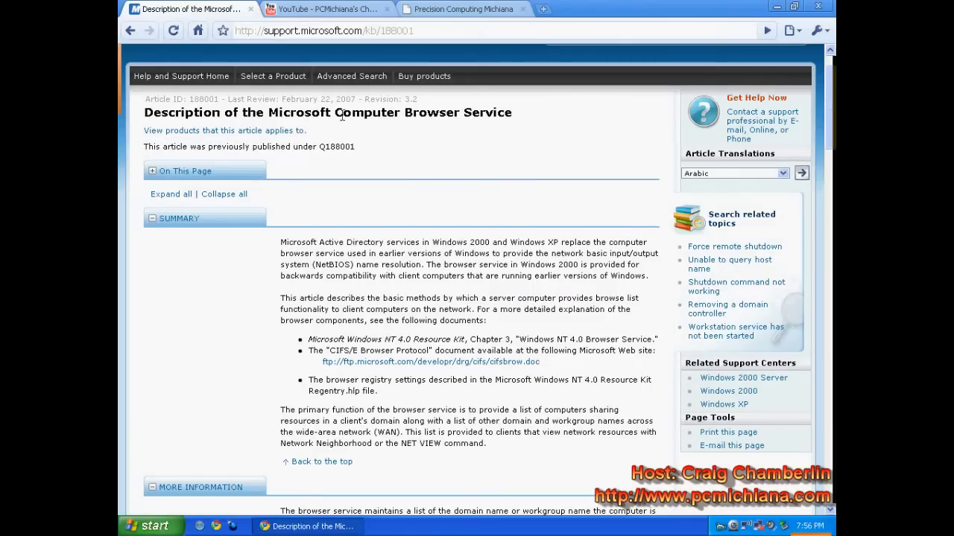
Step: Scroll the article, highlight then deselect the backwards-compatibility sentence, and open the Start menu
scroll("down", 3)
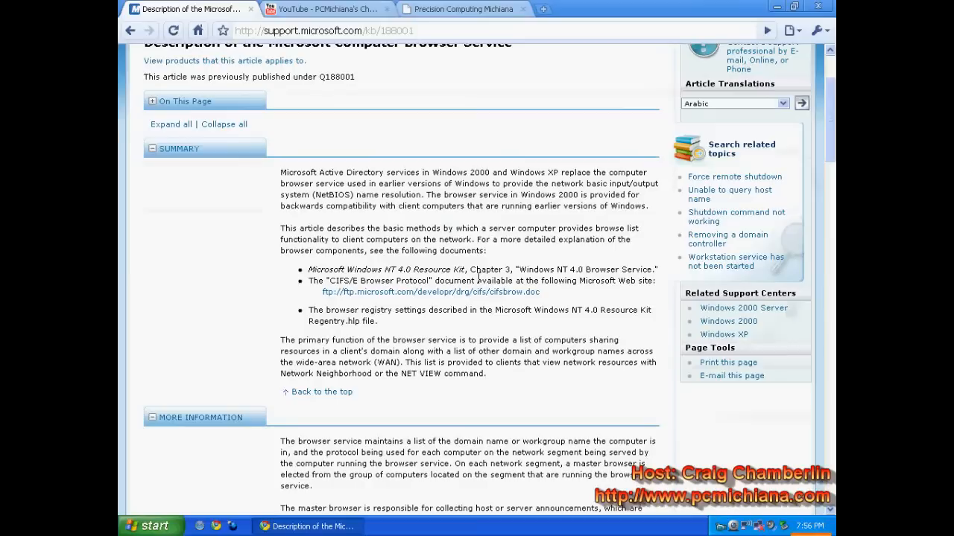
left_click_drag(444, 194, 596, 206)
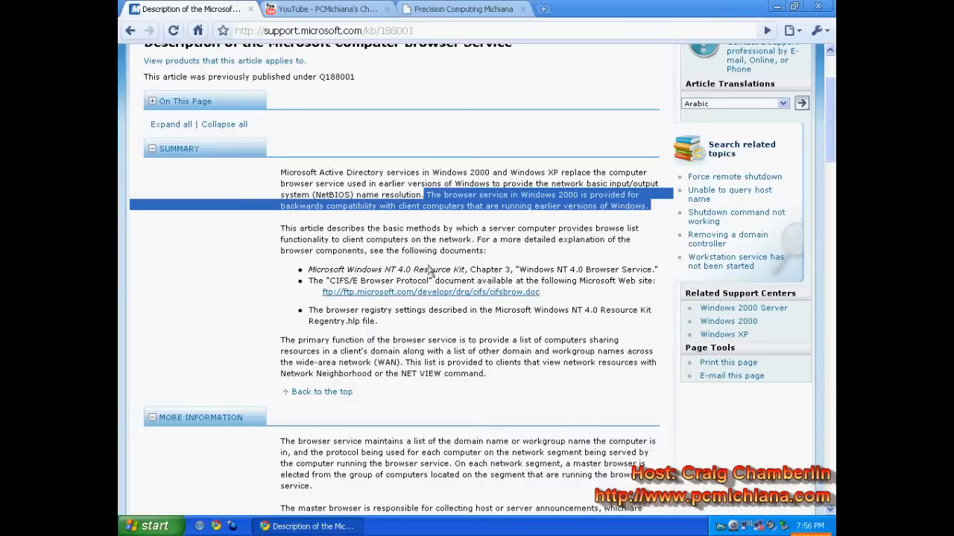
mouse_move(541, 239)
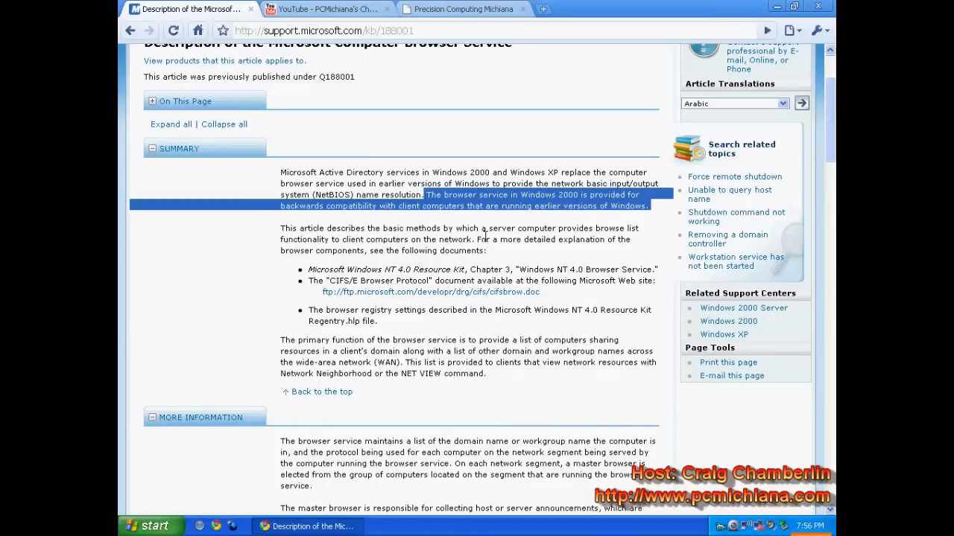
left_click(483, 235)
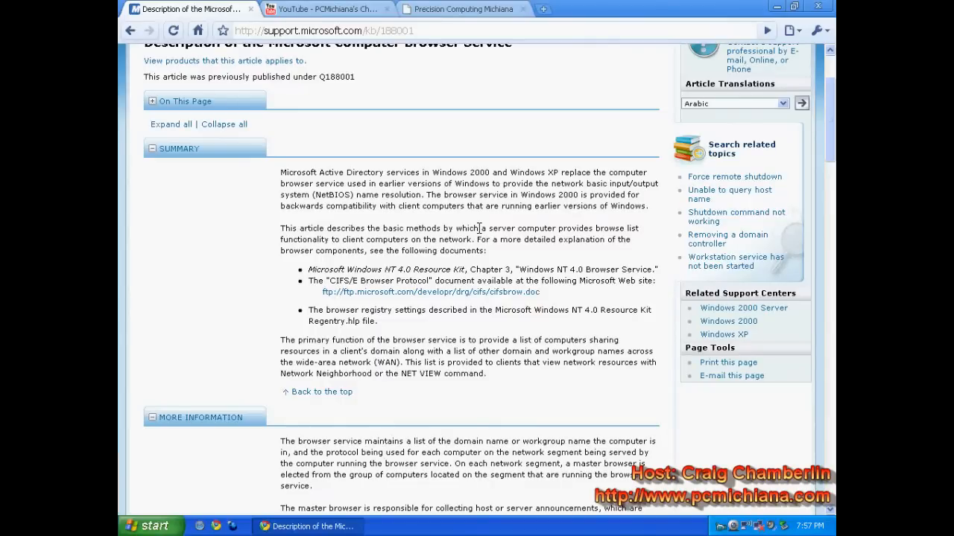
mouse_move(675, 188)
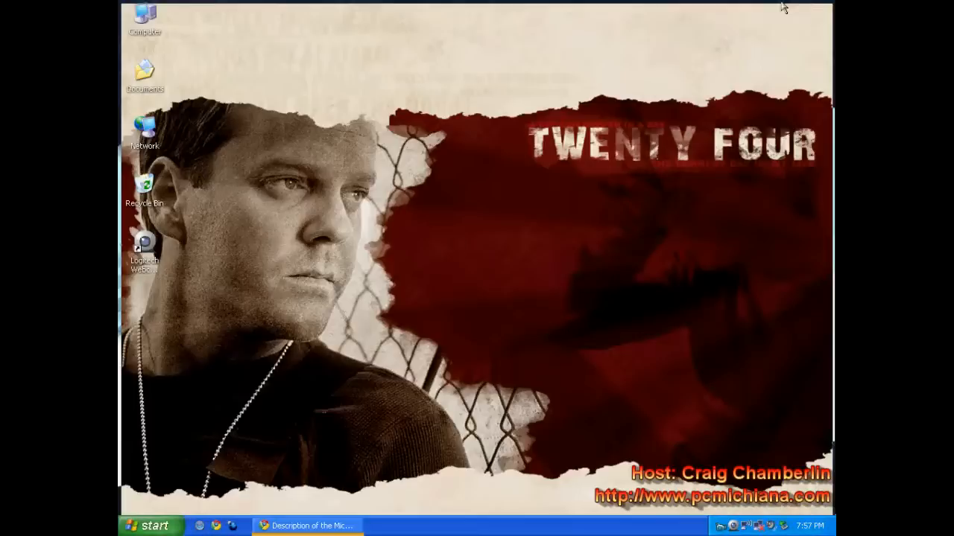
left_click(152, 526)
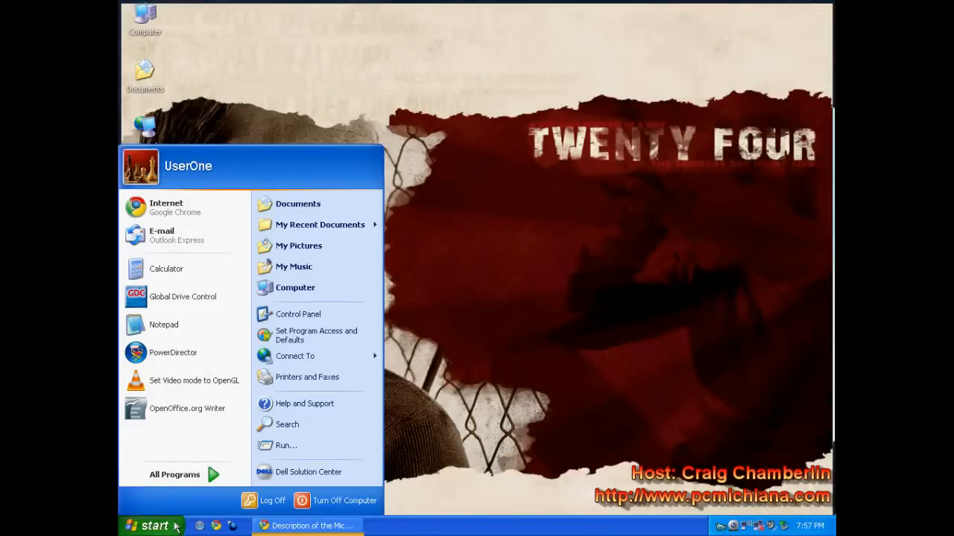
mouse_move(314, 446)
type("s")
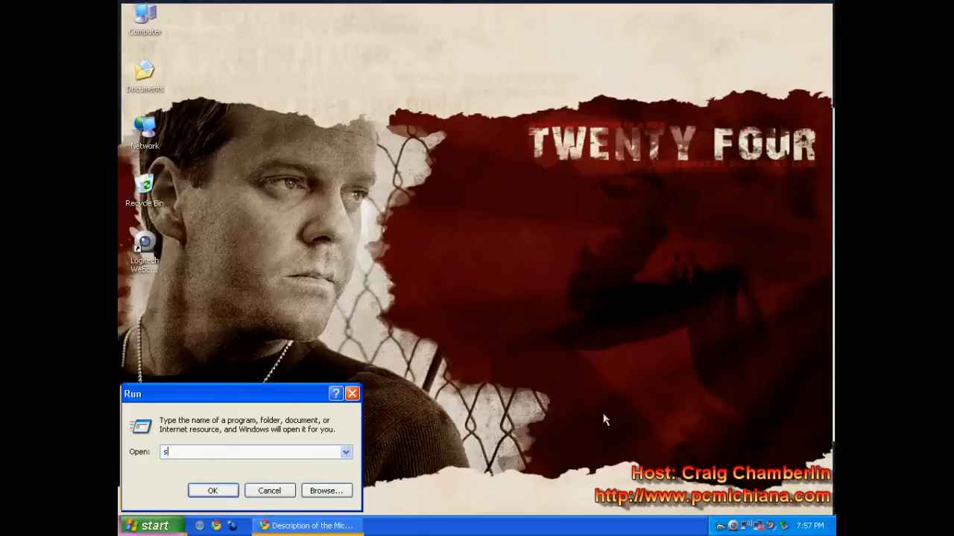
Step: Run 'services.msc' from the Run dialog to open the Services console
type("ervices.msc")
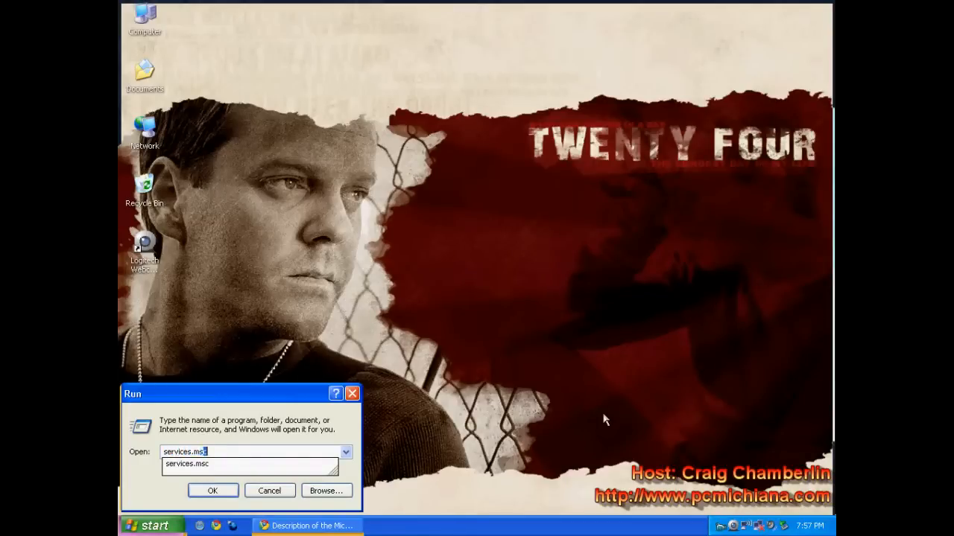
left_click(212, 491)
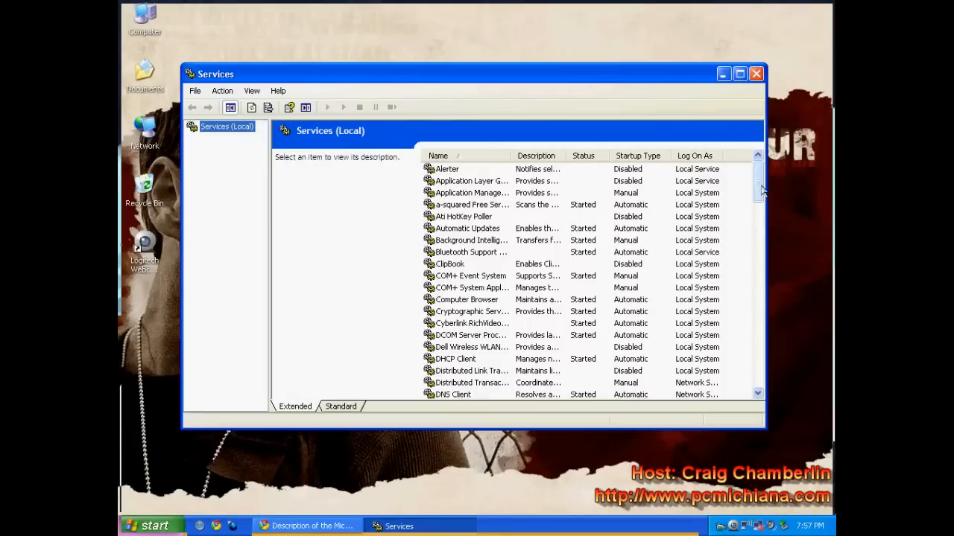
Step: Select Computer Browser in the Services list to view its description and Started, Automatic status
left_click(467, 300)
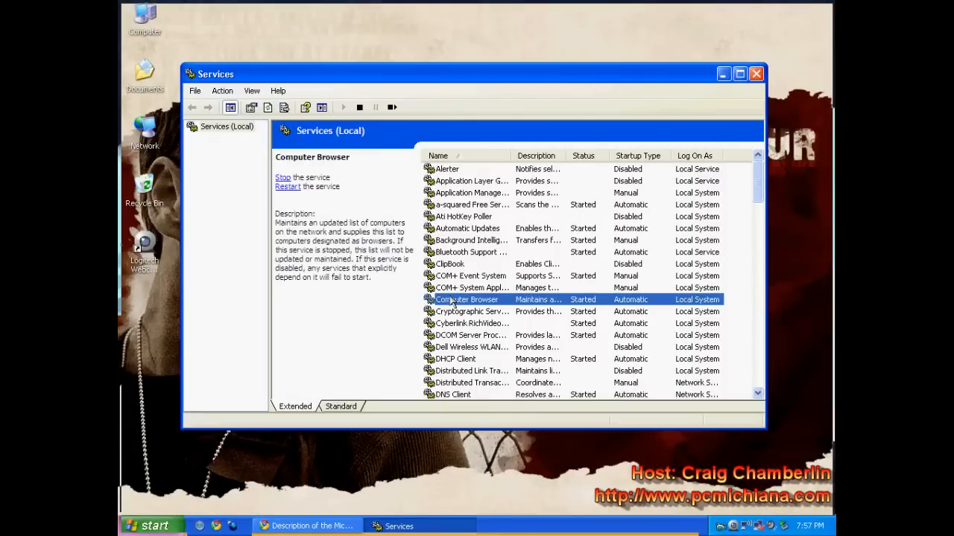
mouse_move(427, 287)
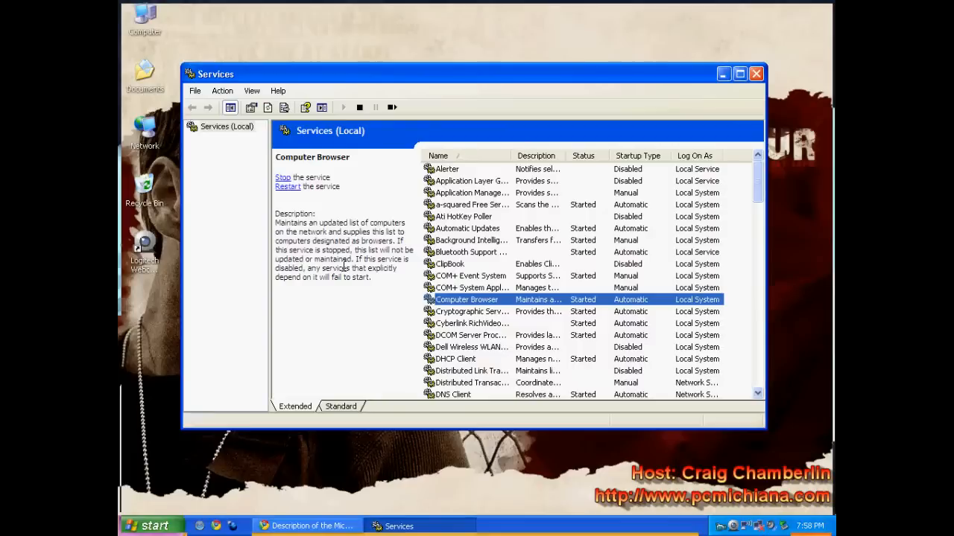
mouse_move(458, 304)
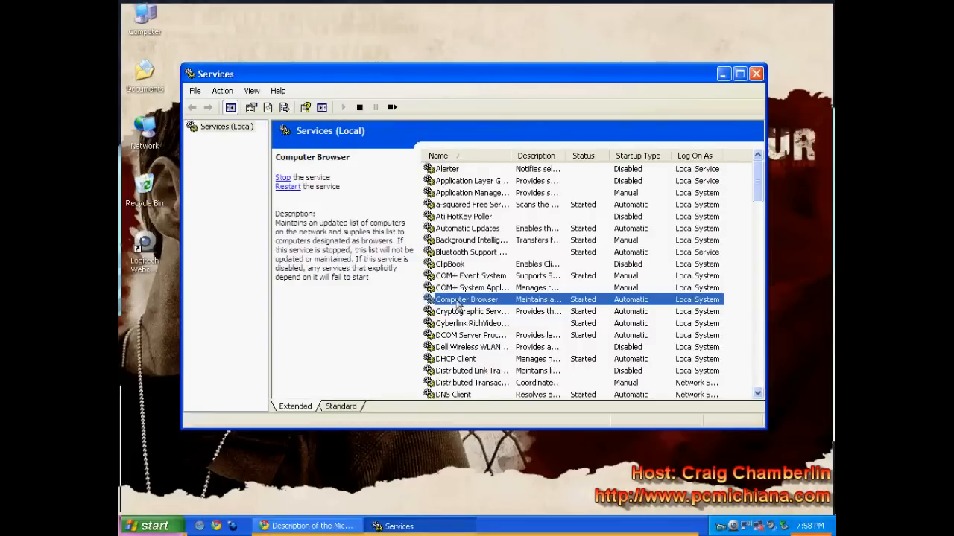
Step: In Computer Browser's Properties, change the startup type from Automatic to Disabled
right_click(467, 299)
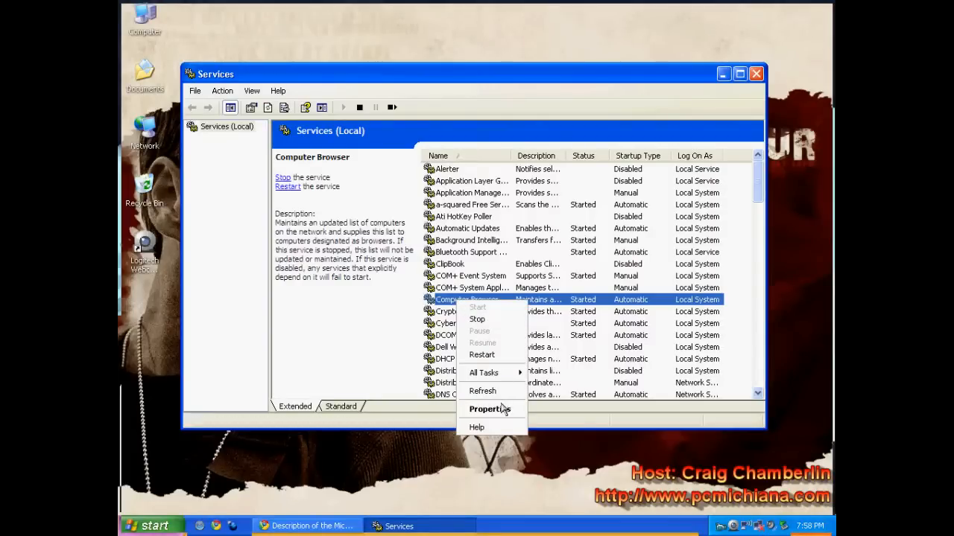
left_click(488, 409)
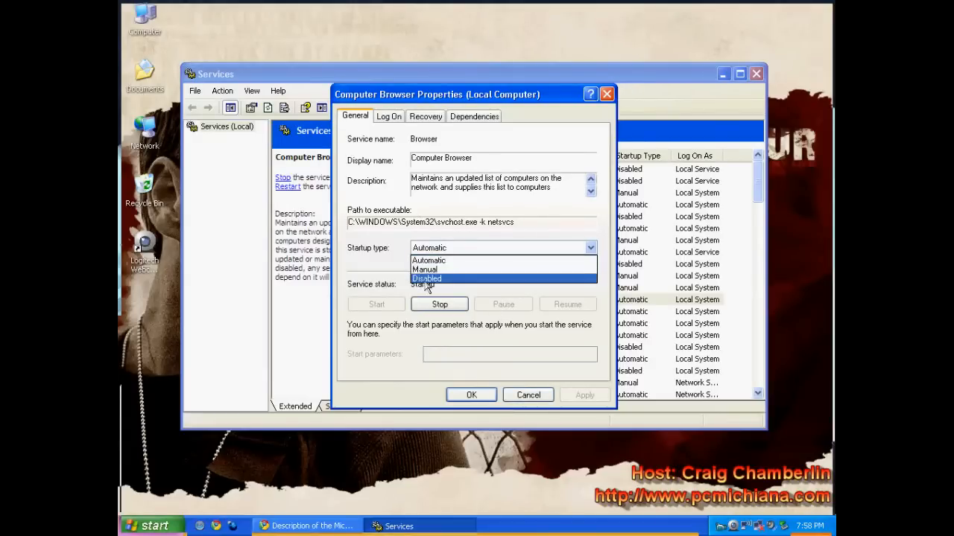
left_click(426, 279)
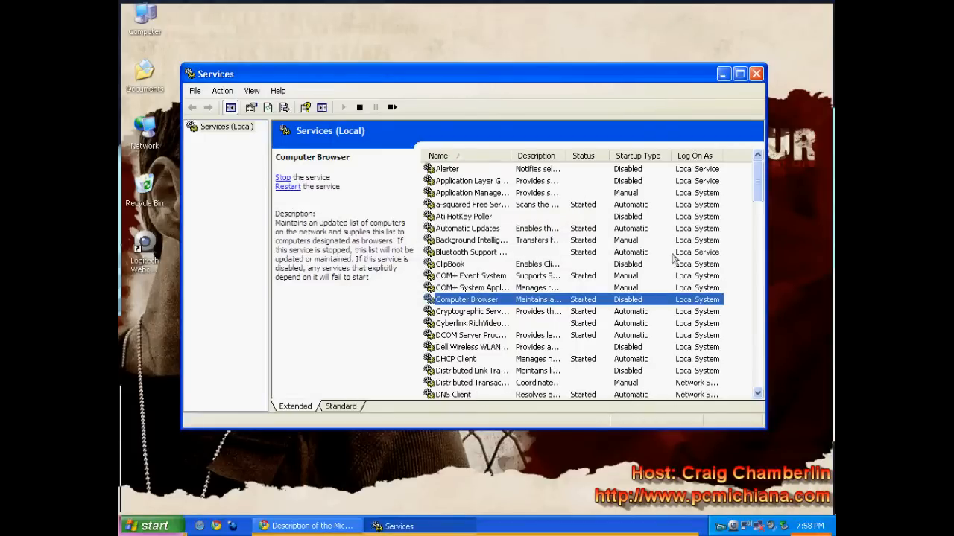
Step: Close the Services window and restore the Computer Browser support article in Chrome
left_click(756, 73)
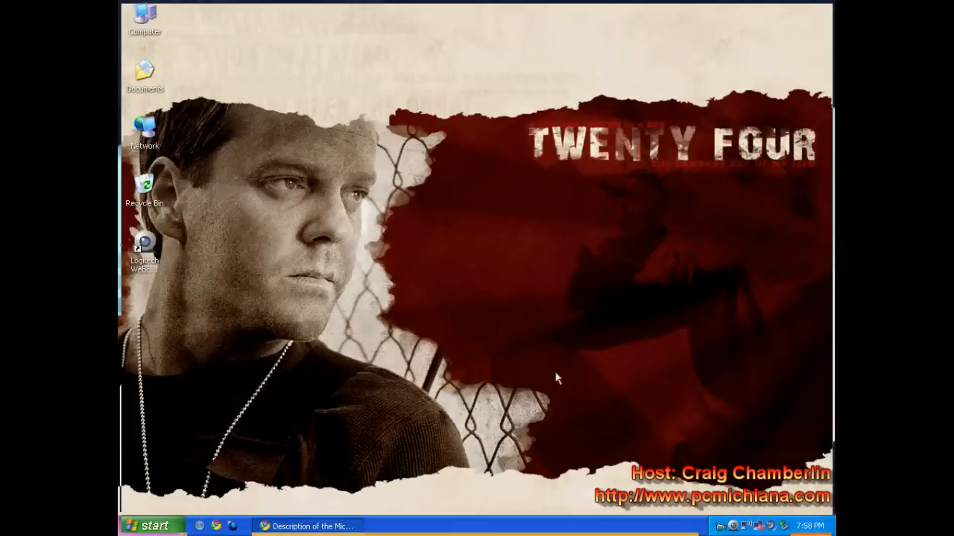
mouse_move(388, 488)
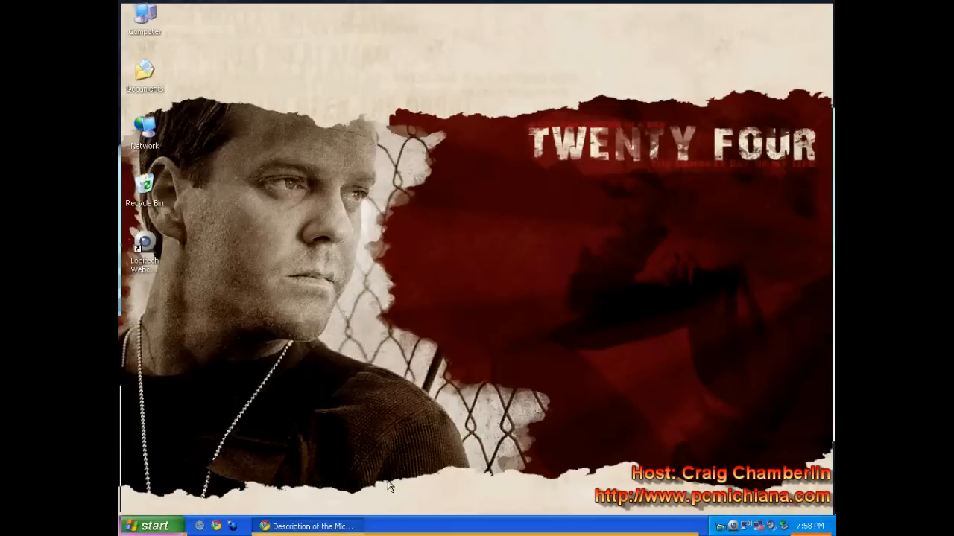
mouse_move(378, 448)
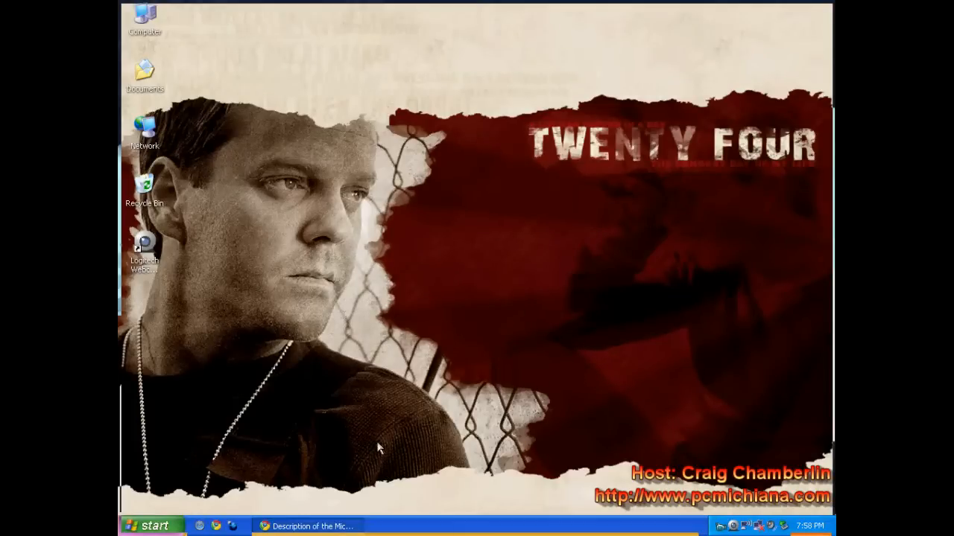
mouse_move(367, 458)
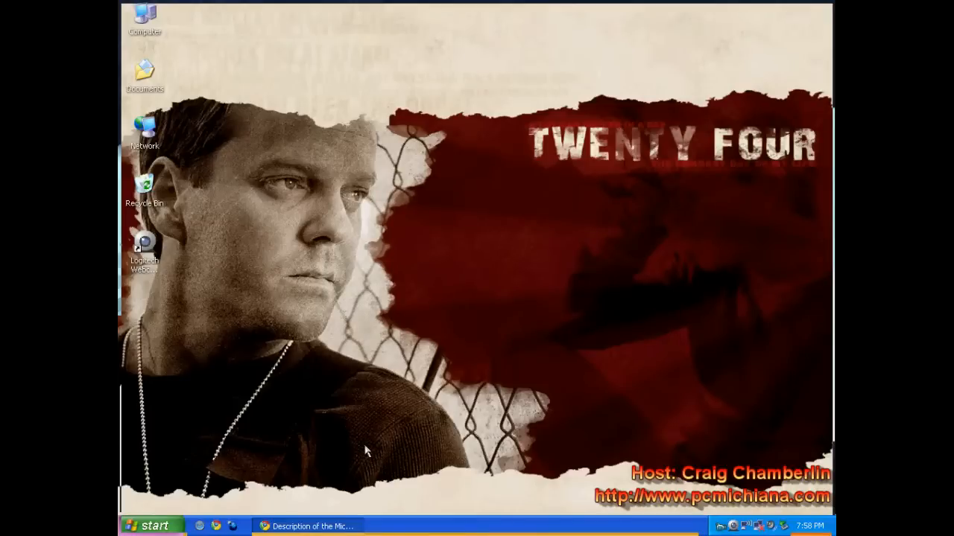
left_click(315, 526)
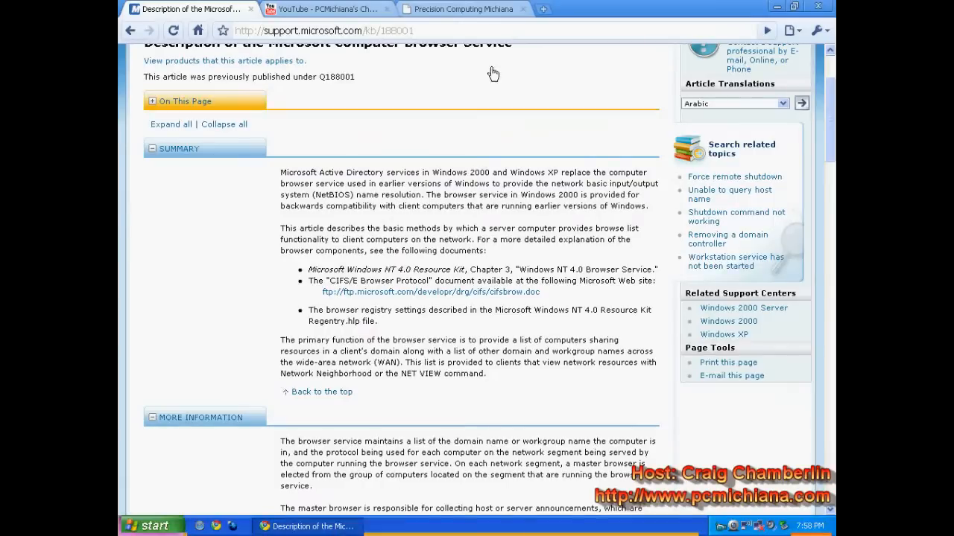
Step: Switch to the PCMichiana YouTube channel tab showing the Sleuth Q&A antivirus video
left_click(324, 8)
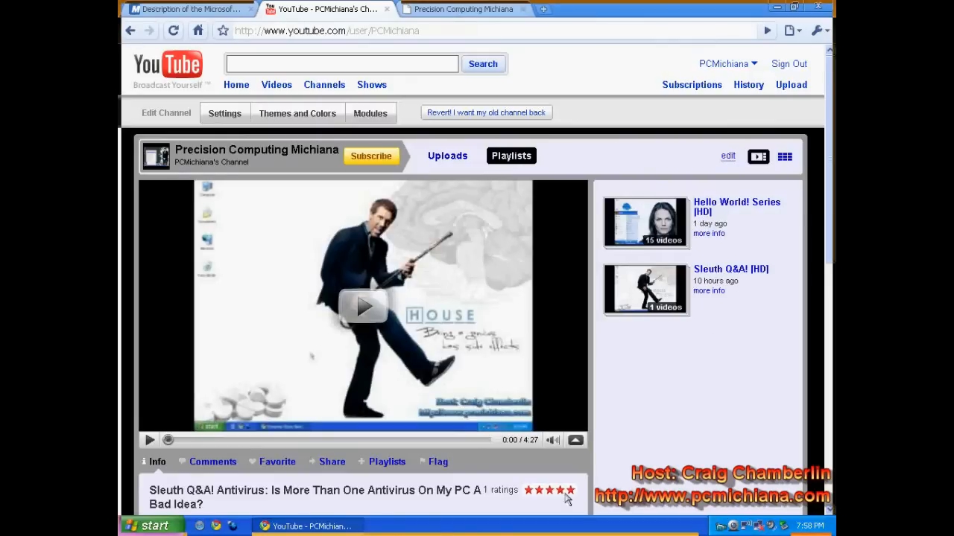
mouse_move(438, 94)
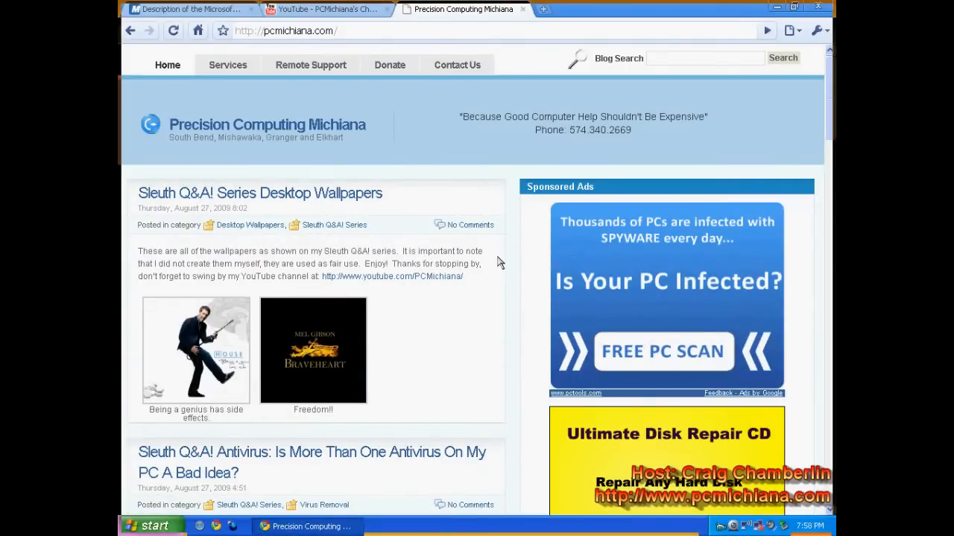
Step: Scroll the Precision Computing Michiana antivirus Q&A post down to its key points
scroll("down", 3)
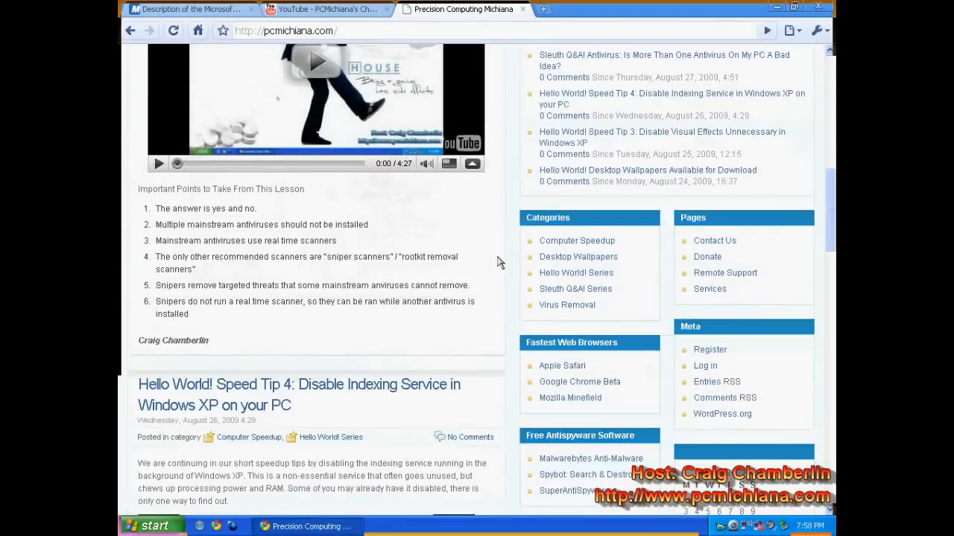
scroll("down", 3)
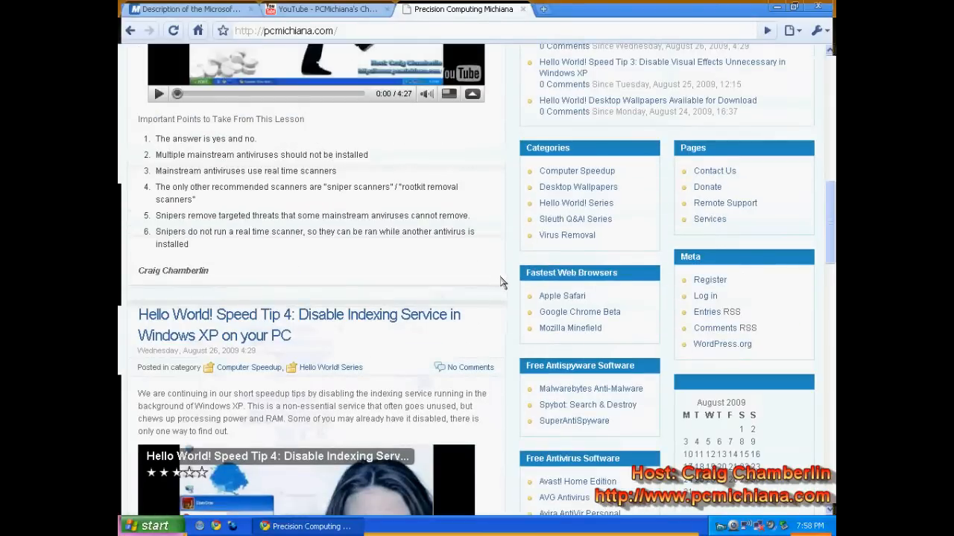
mouse_move(558, 192)
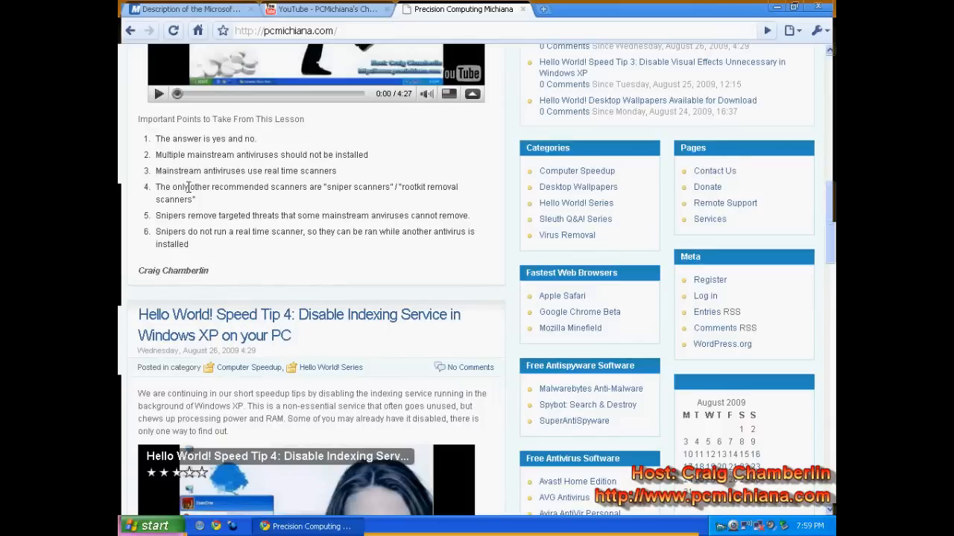
mouse_move(239, 174)
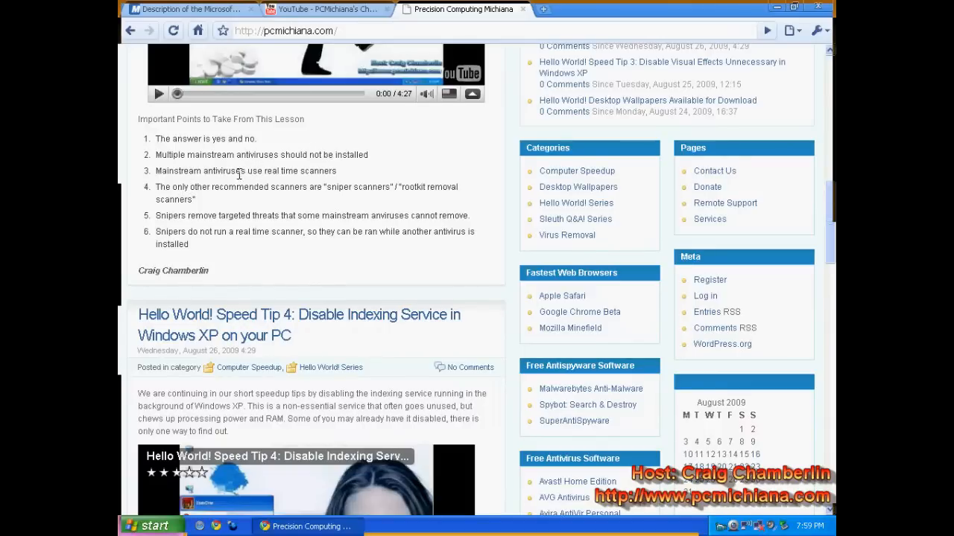
mouse_move(251, 183)
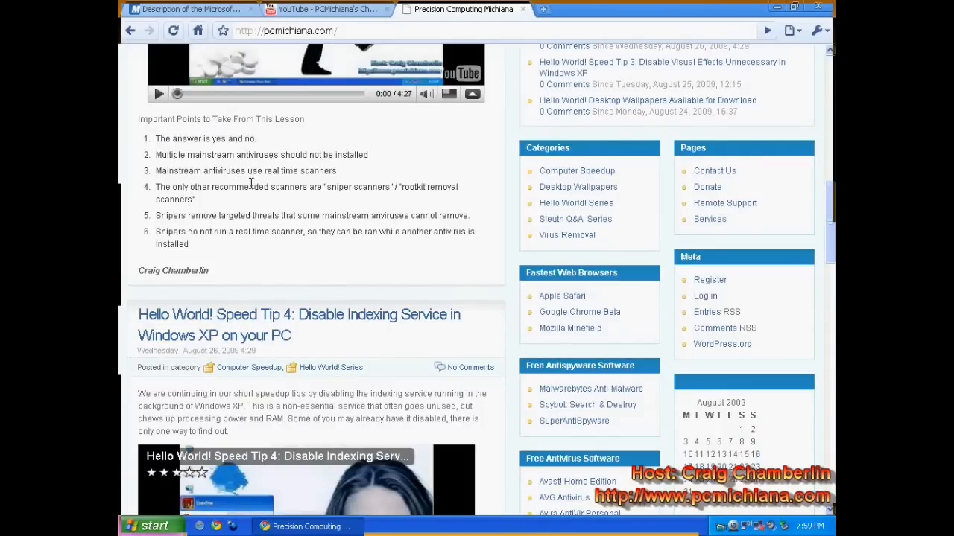